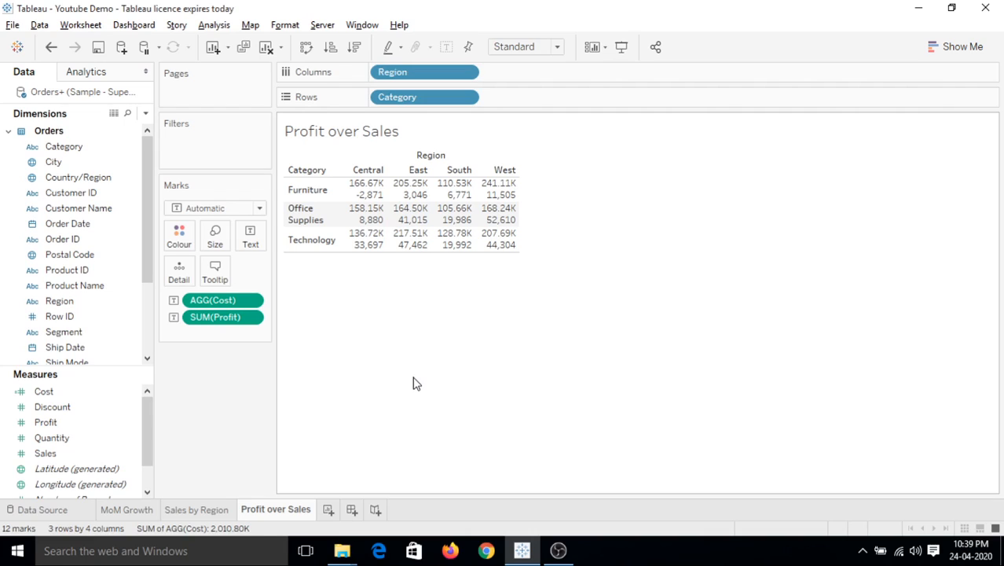
pyautogui.moveTo(343, 266)
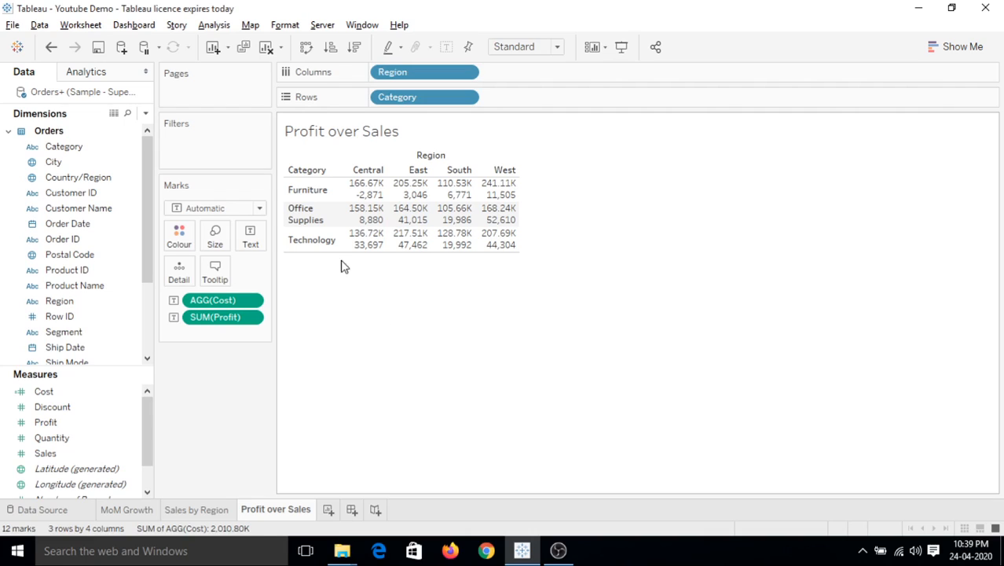
# - Filter the crosstab on Category, keeping all three categories, and return to the Profit over Sales sheet
pyautogui.moveTo(63, 146); pyautogui.dragTo(201, 145)
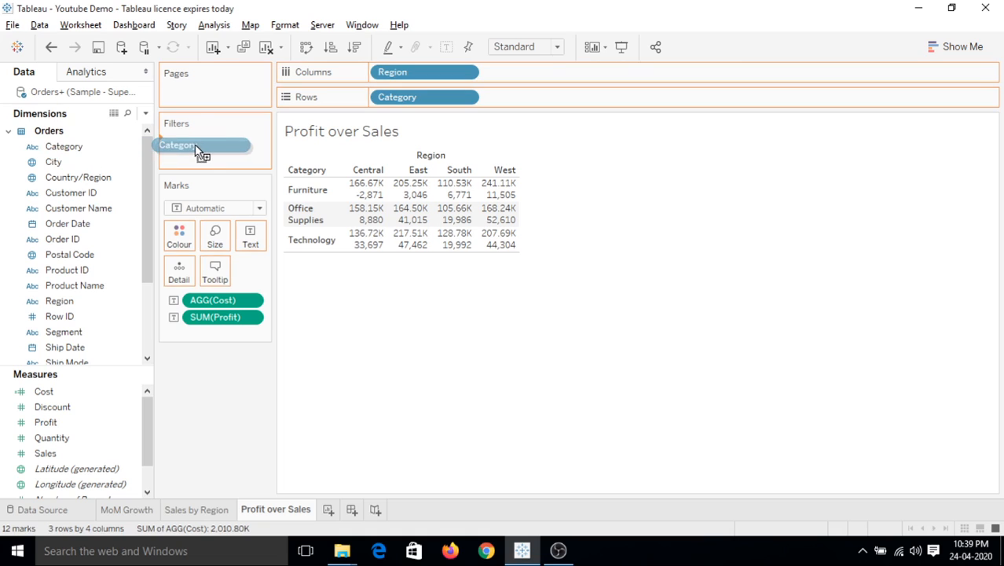
pyautogui.click(203, 145)
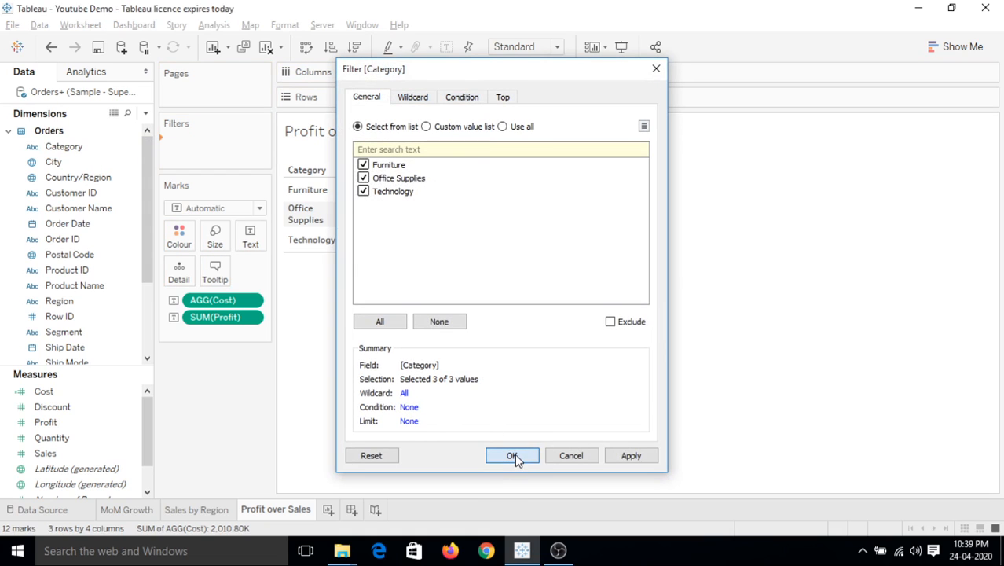
pyautogui.click(513, 456)
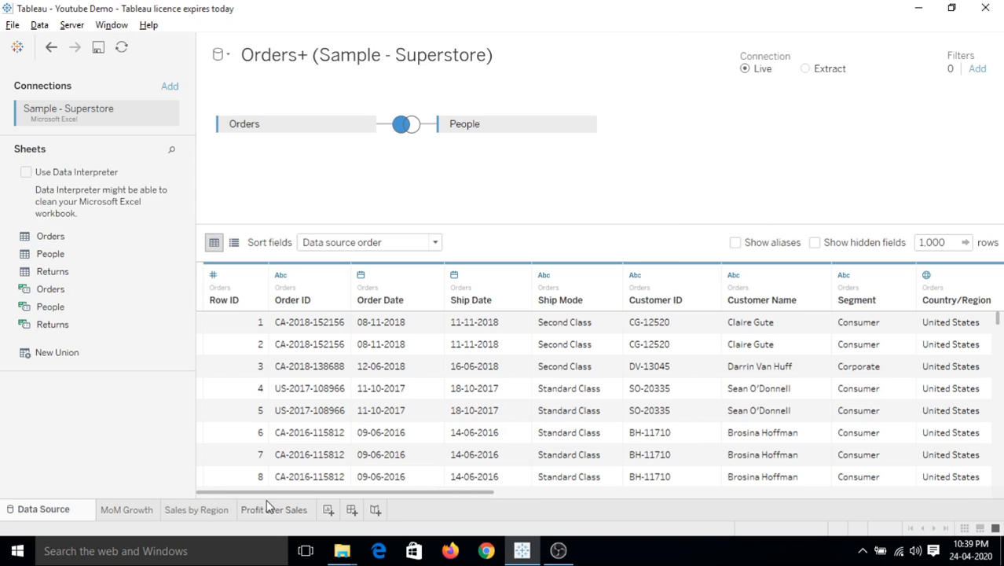
pyautogui.click(275, 509)
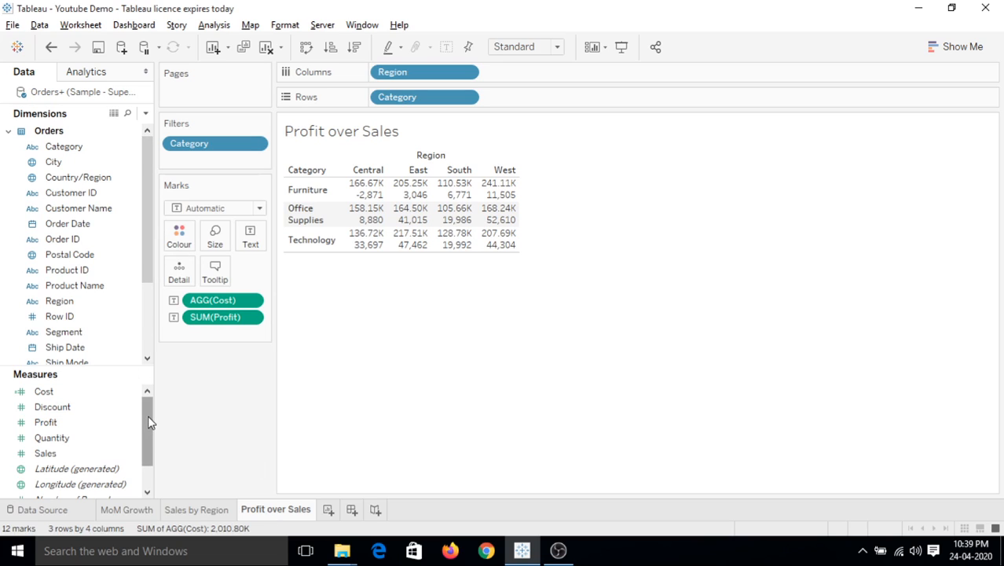
pyautogui.moveTo(150, 437)
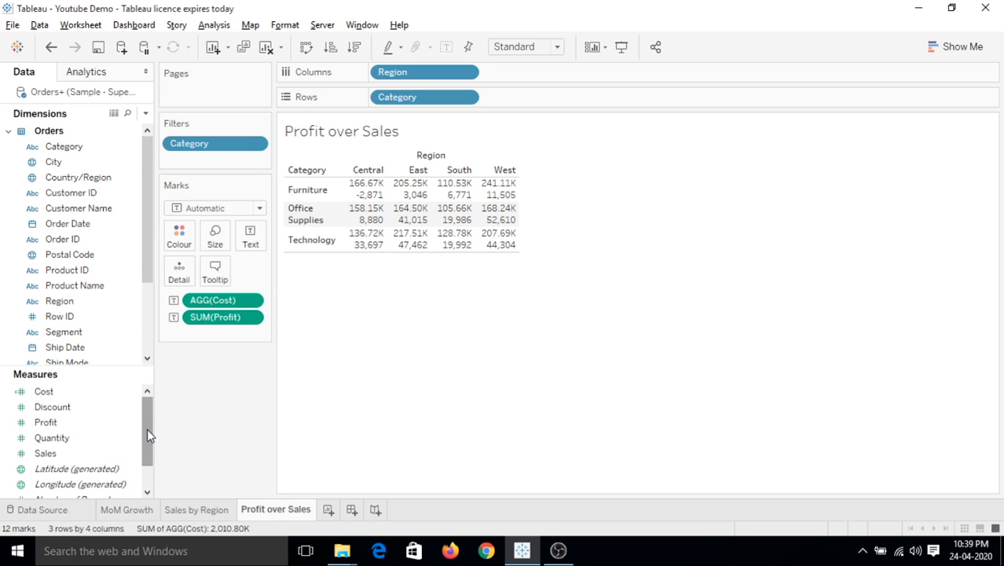
pyautogui.click(44, 389)
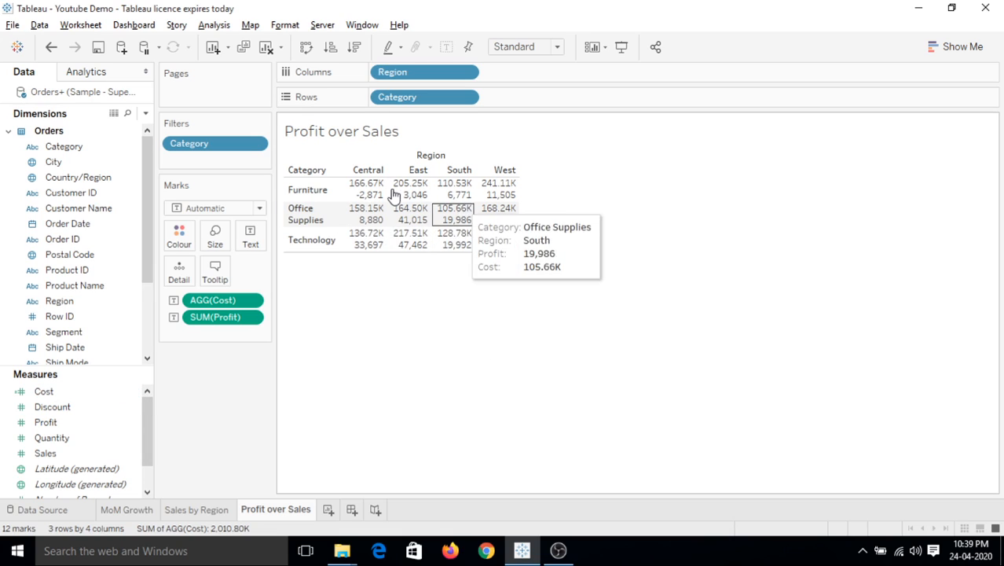
pyautogui.moveTo(409, 195)
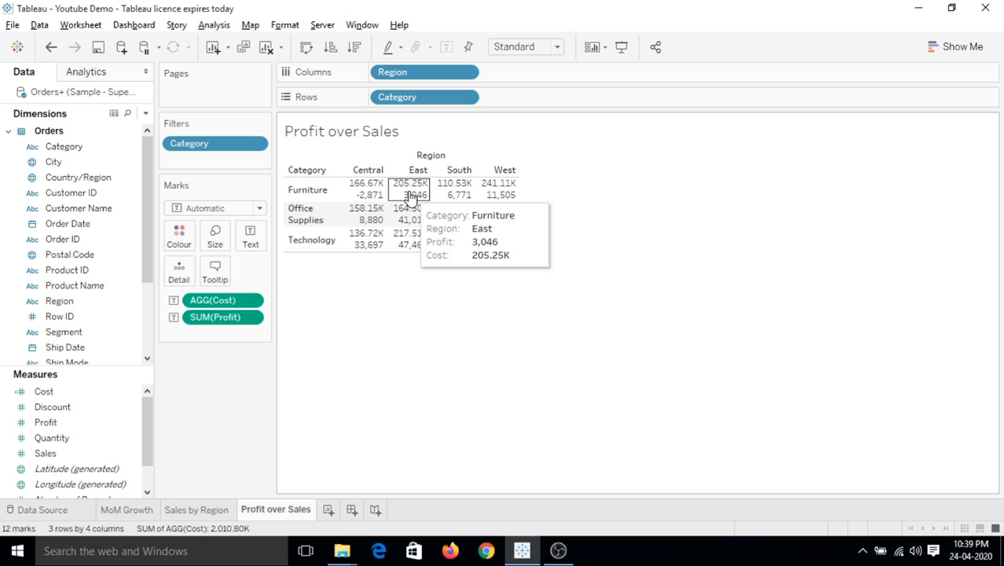
pyautogui.moveTo(341, 339)
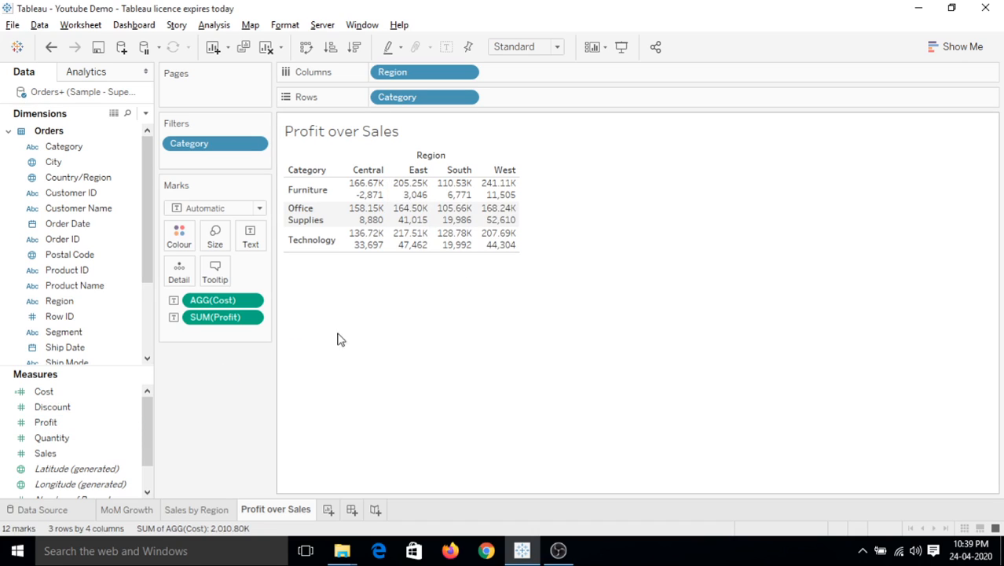
pyautogui.moveTo(284, 402)
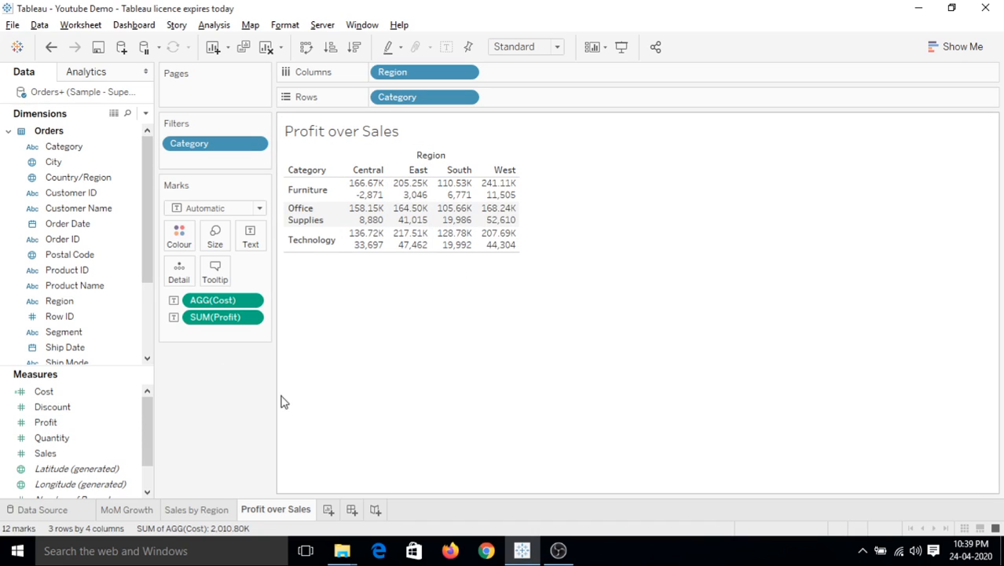
pyautogui.click(45, 421)
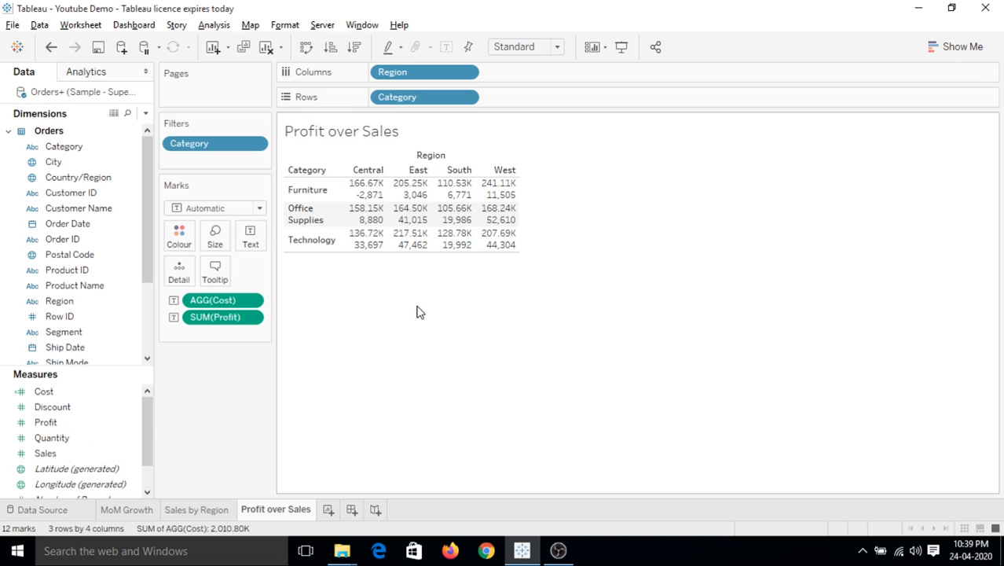
pyautogui.moveTo(322, 371)
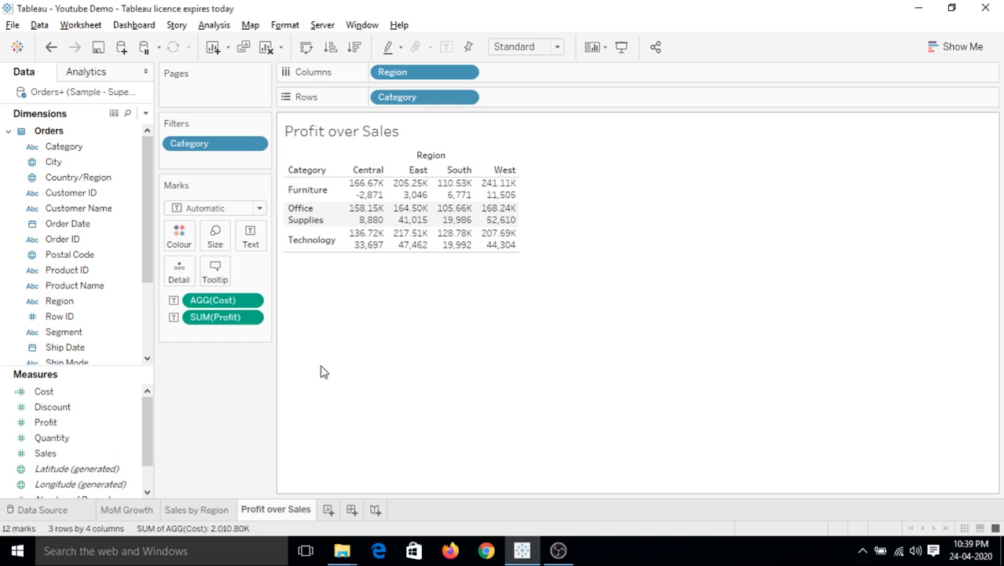
pyautogui.moveTo(374, 374)
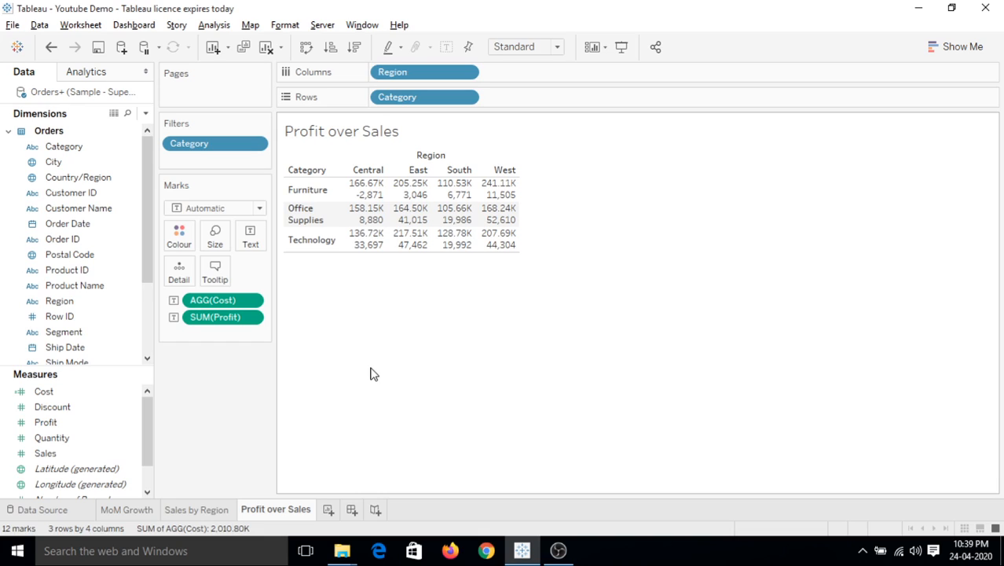
pyautogui.moveTo(149, 220)
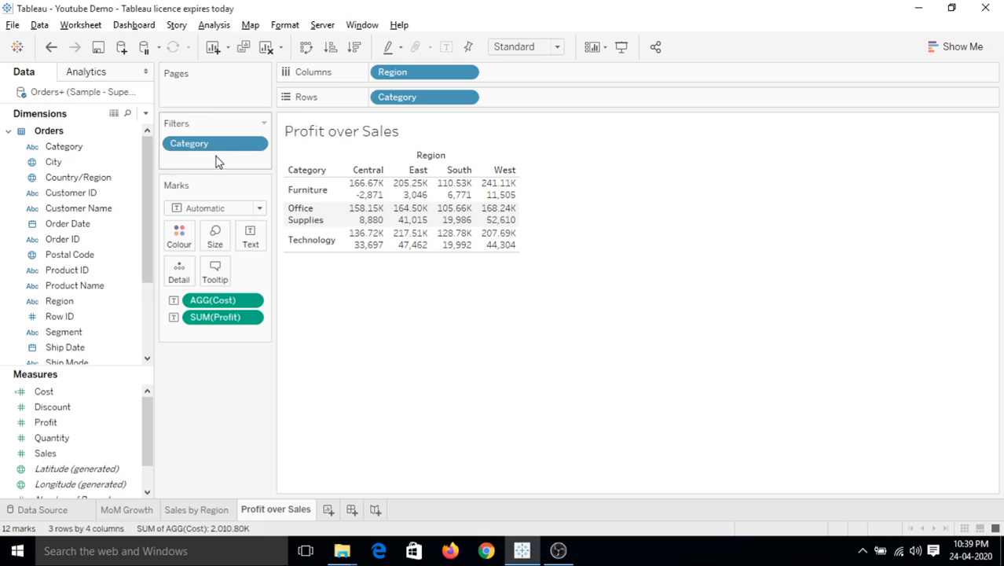
pyautogui.moveTo(214, 162)
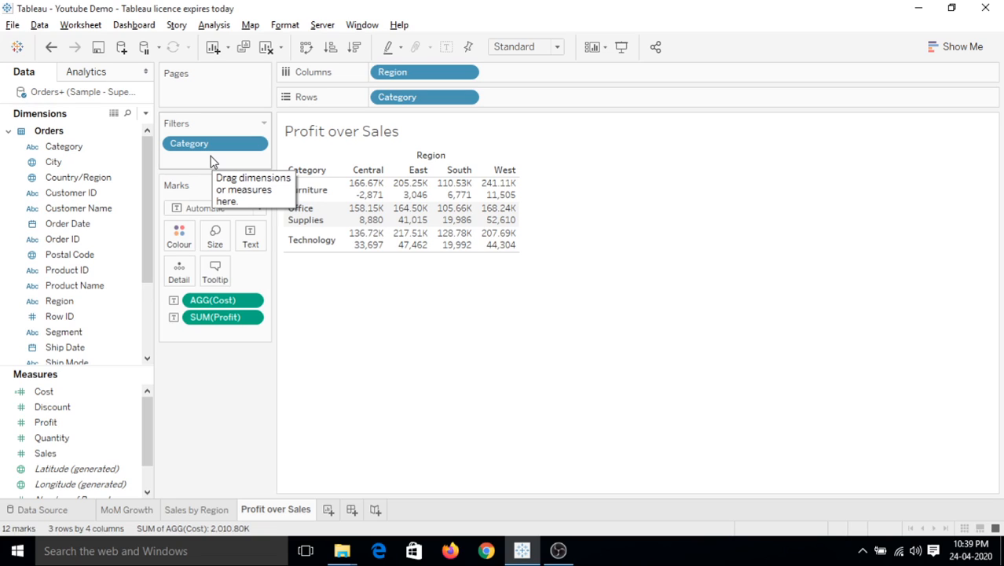
pyautogui.moveTo(346, 283)
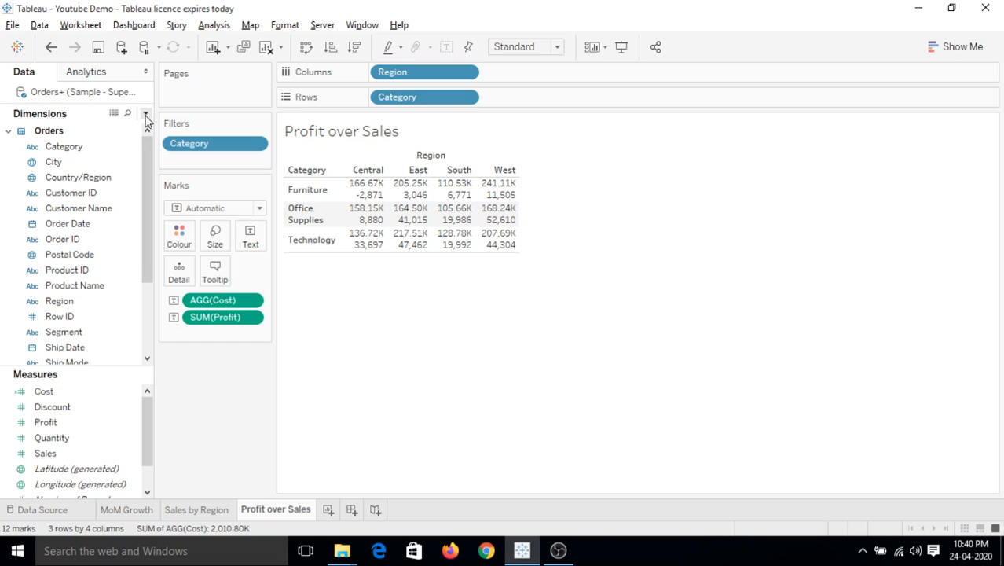
# - Open the Dimensions pane dropdown for creating fields and parameters, glancing through the Analysis menu
pyautogui.click(145, 113)
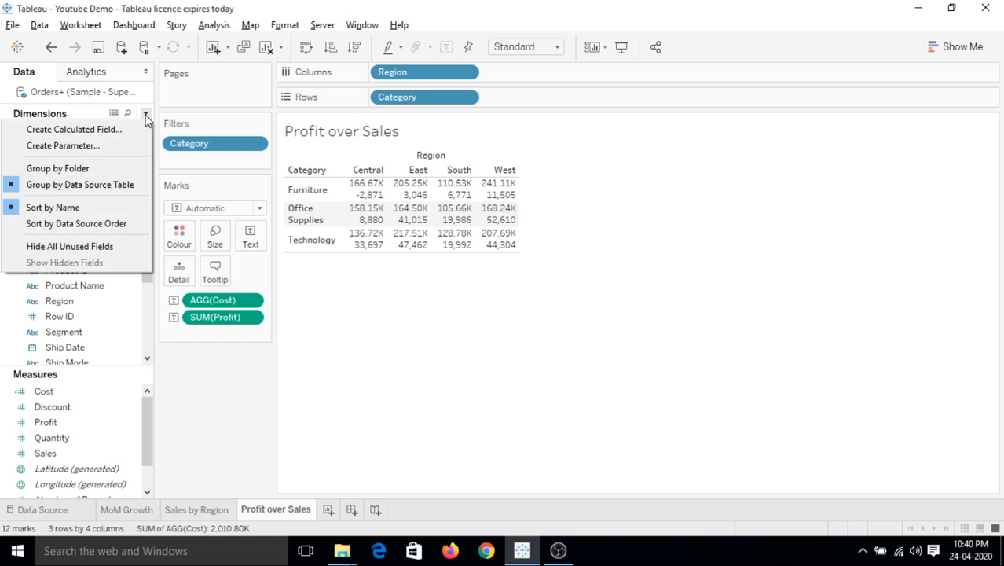
pyautogui.moveTo(63, 145)
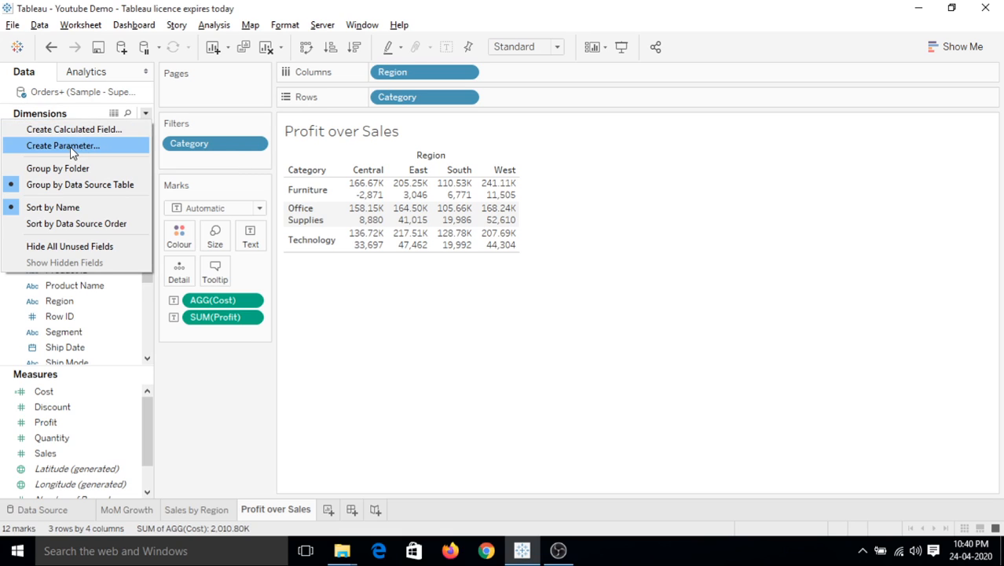
pyautogui.click(214, 25)
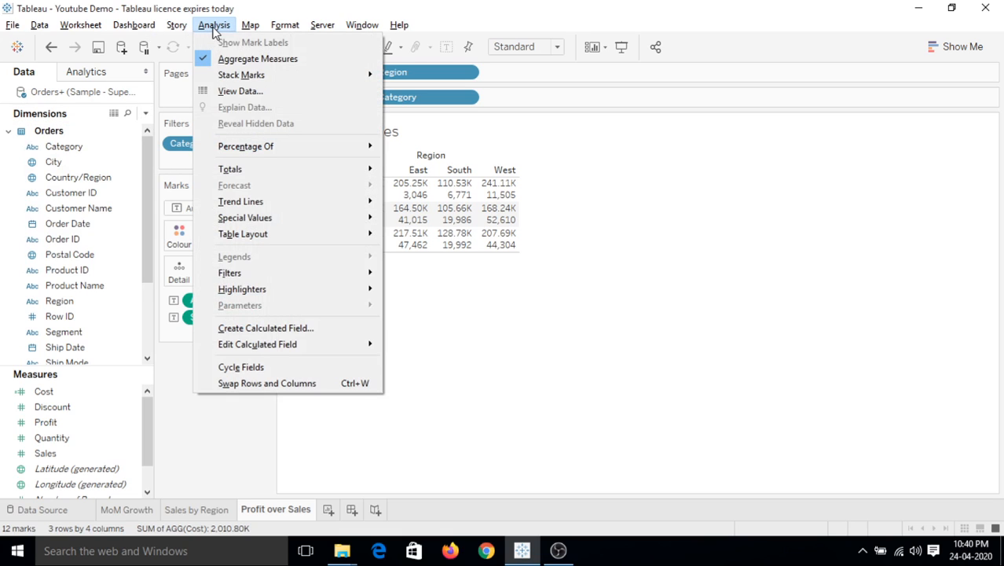
pyautogui.moveTo(253, 42)
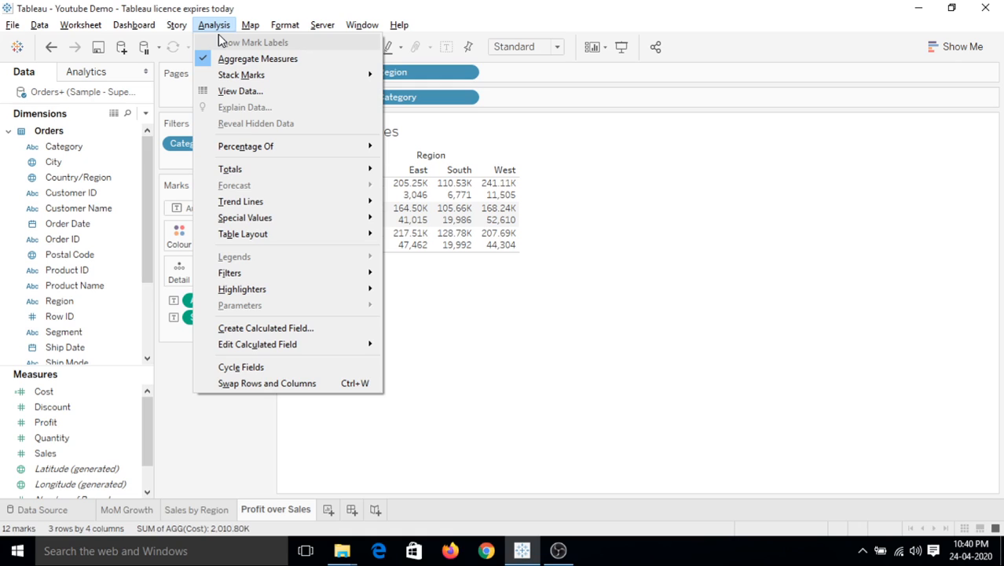
pyautogui.click(214, 25)
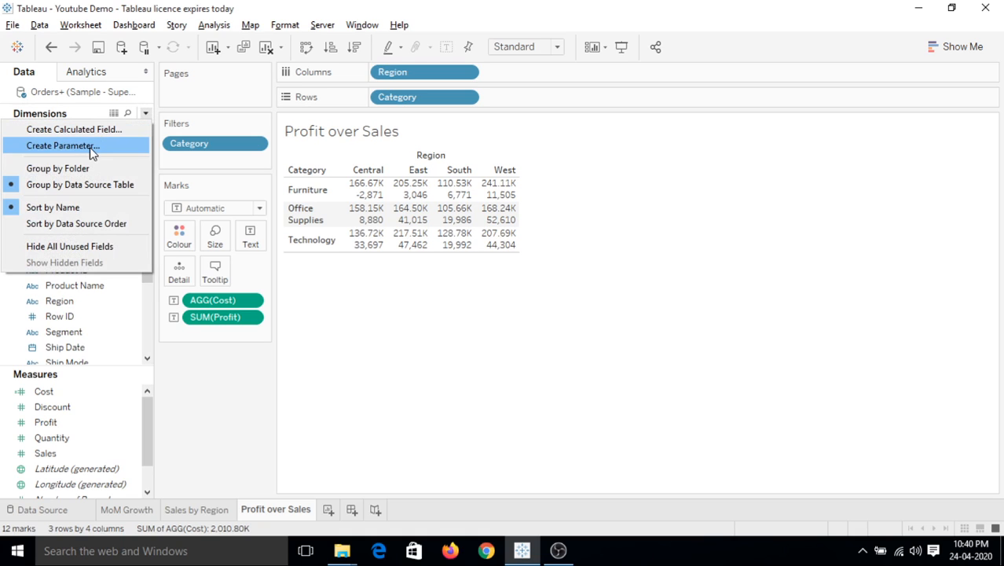
# - Start a new parameter named 'Filter by Selected Measure'
pyautogui.click(63, 144)
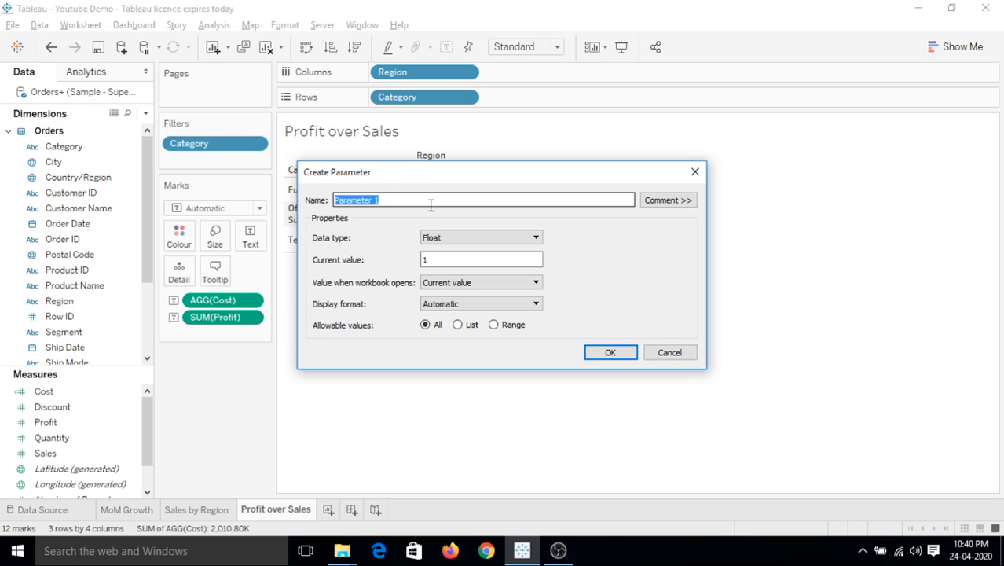
pyautogui.write('Measure')
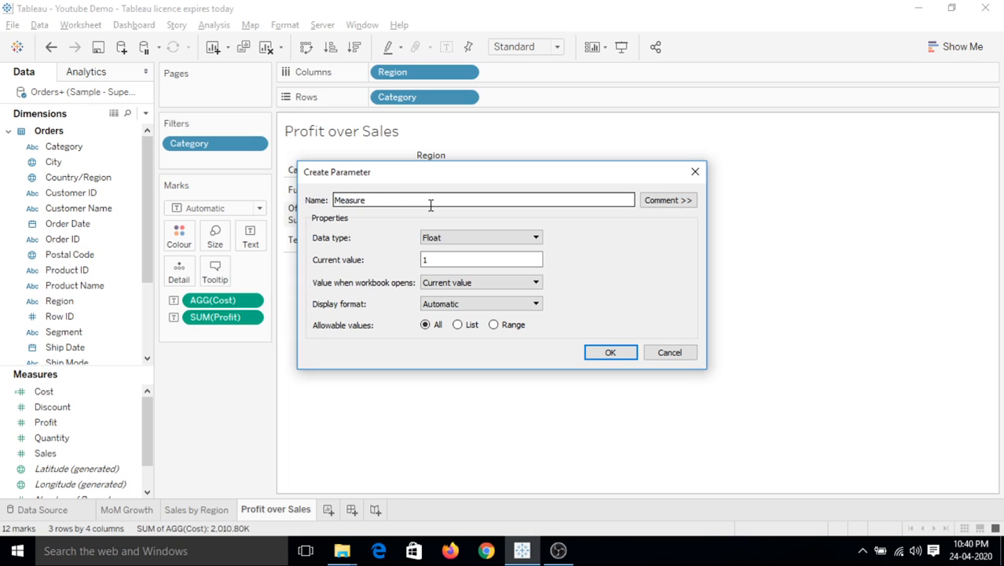
pyautogui.write('Filter by S')
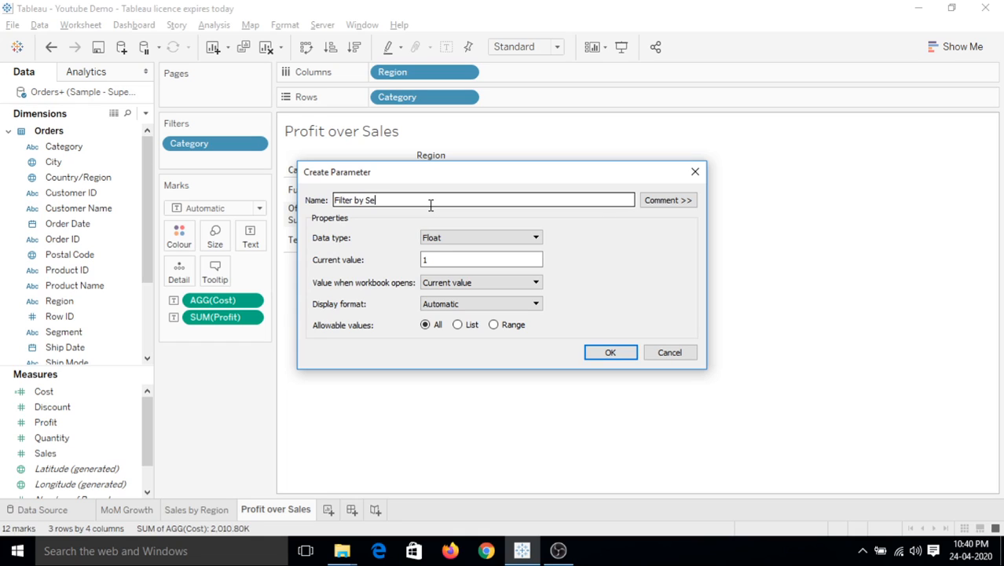
pyautogui.write('ected Measure')
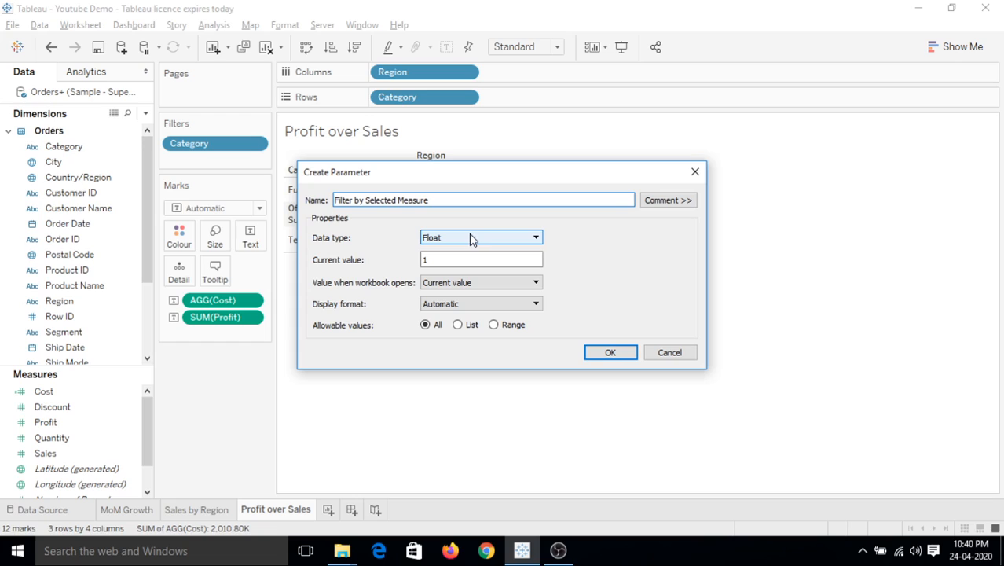
# - Set the parameter's data type to String, keeping Current value as the opening value
pyautogui.click(481, 235)
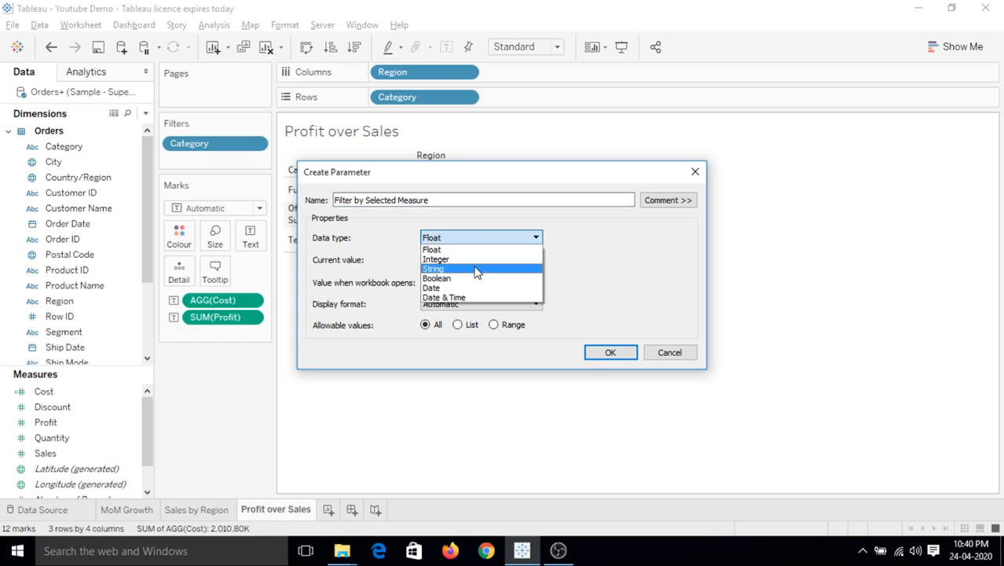
pyautogui.click(434, 267)
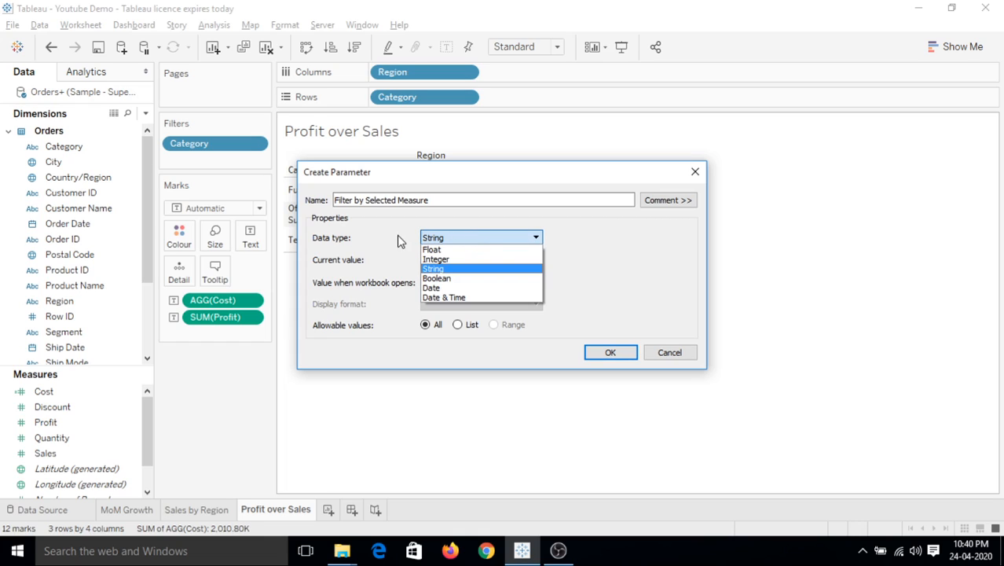
pyautogui.moveTo(469, 260)
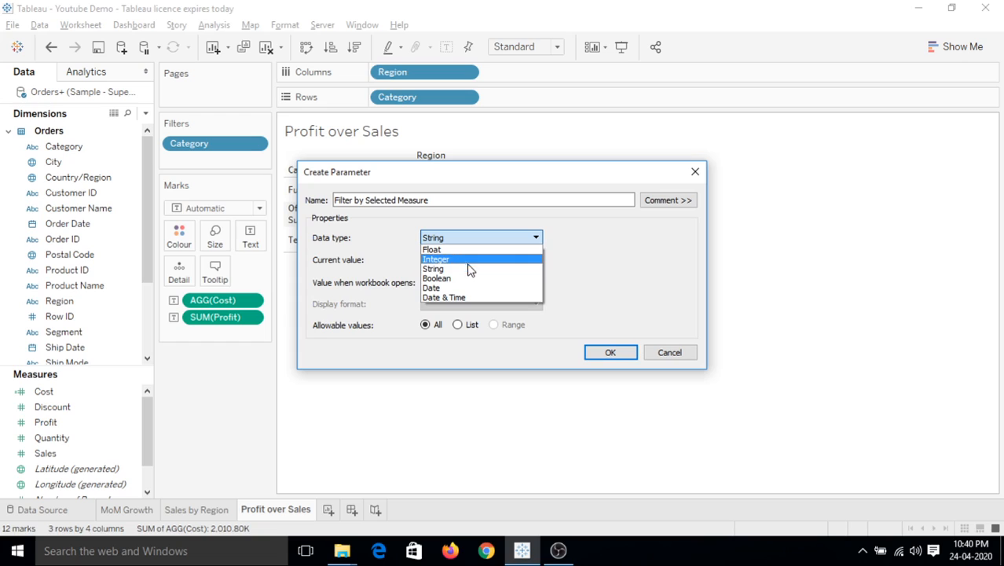
pyautogui.click(433, 269)
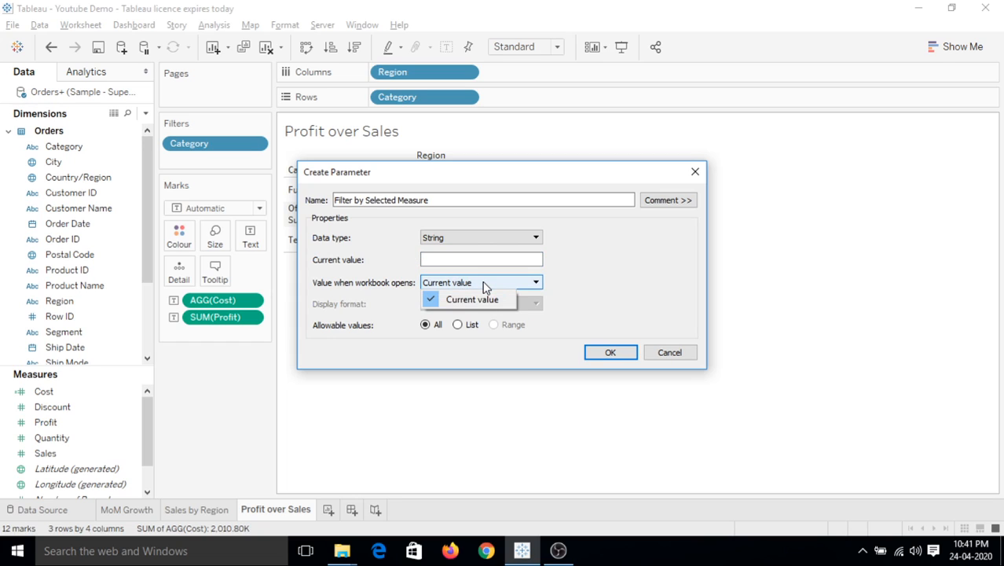
pyautogui.click(458, 324)
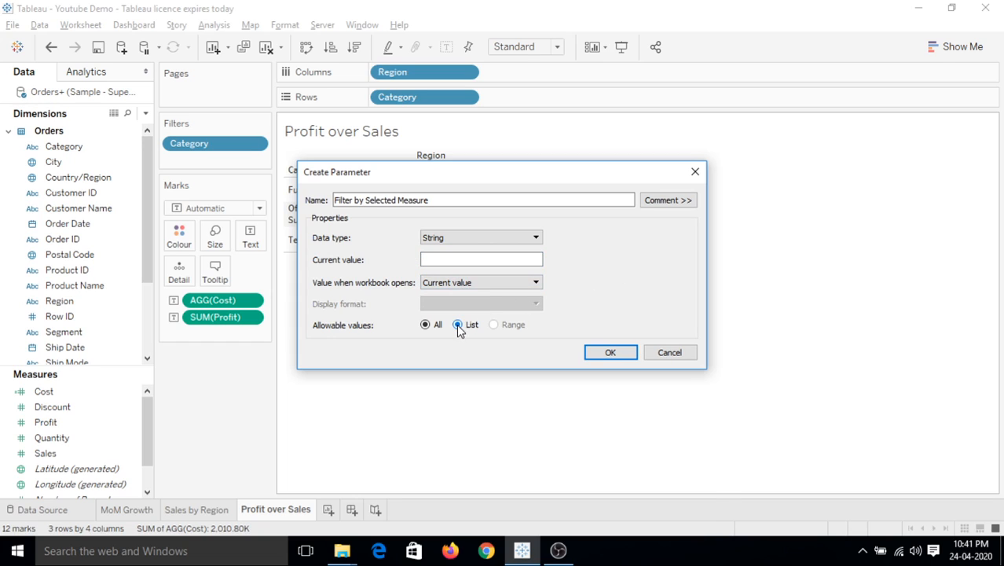
# - Restrict allowable values to a list containing Cost, Discount, Profit, Quantity and Sales
pyautogui.click(457, 324)
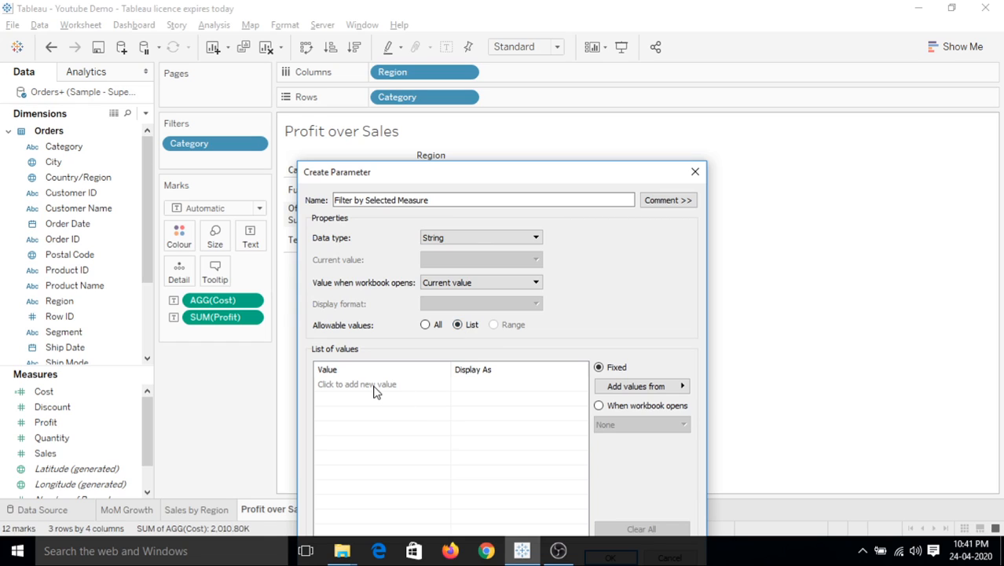
pyautogui.click(380, 383)
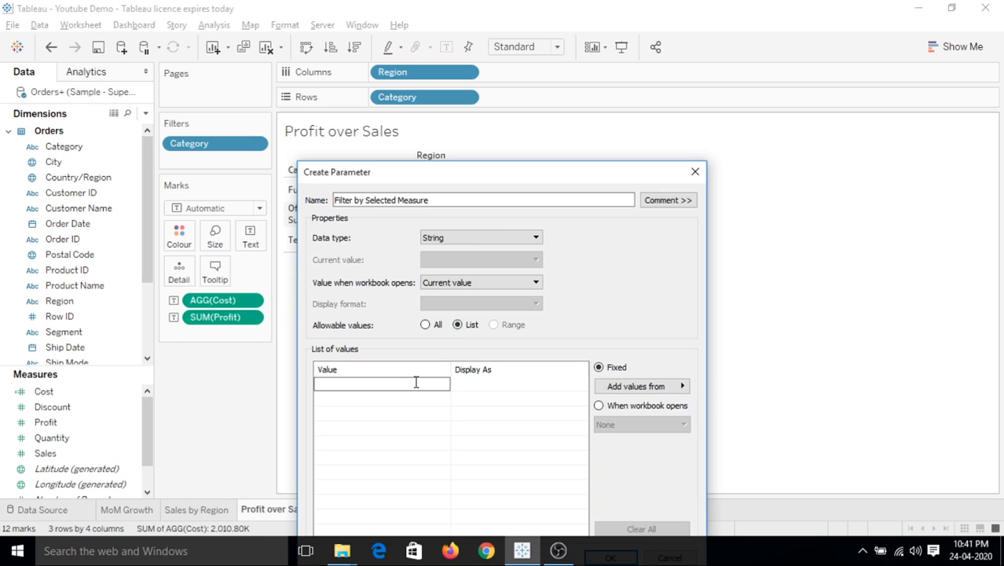
pyautogui.write('C')
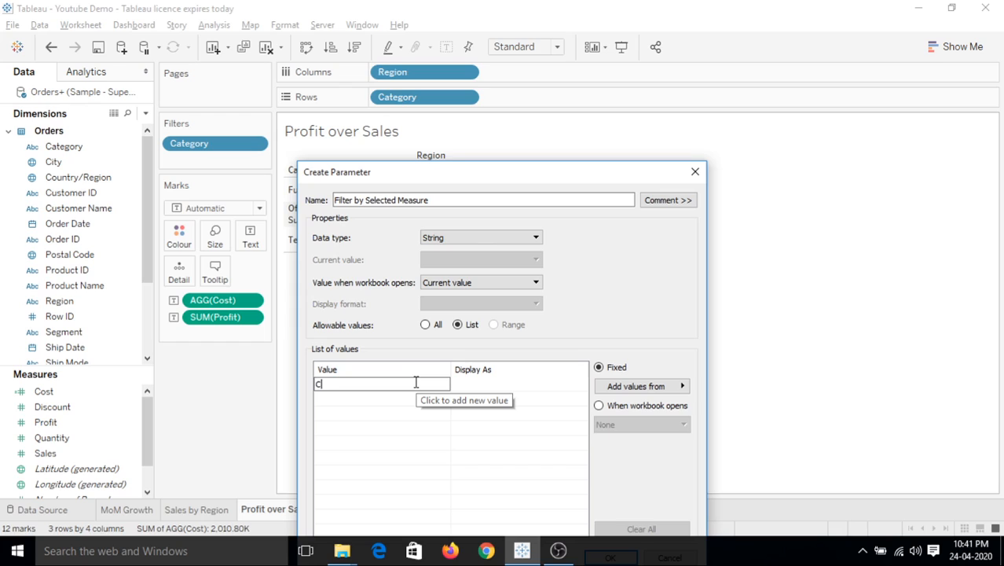
pyautogui.write('Cost')
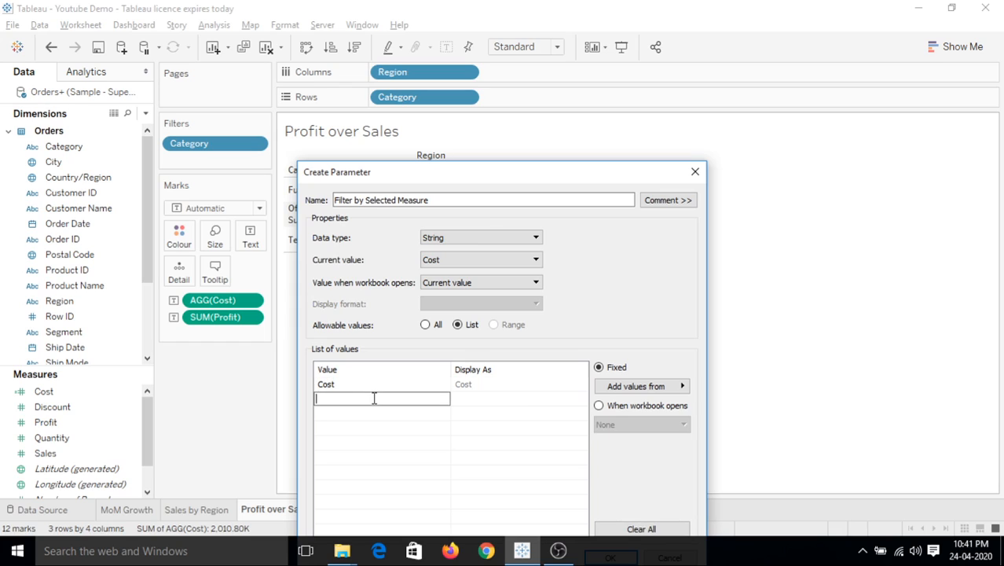
pyautogui.moveTo(431, 348)
pyautogui.write('Discount')
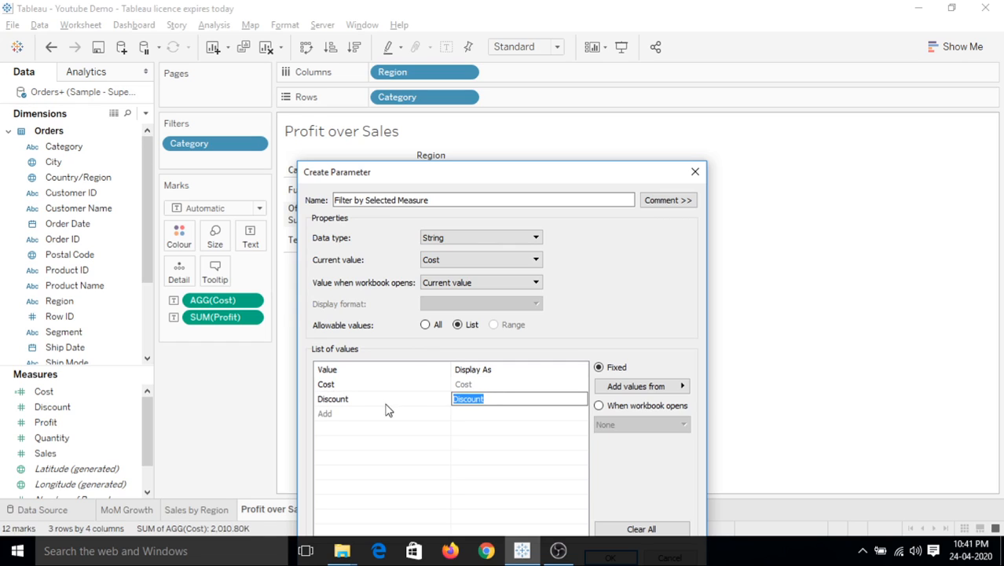
pyautogui.write('Profit')
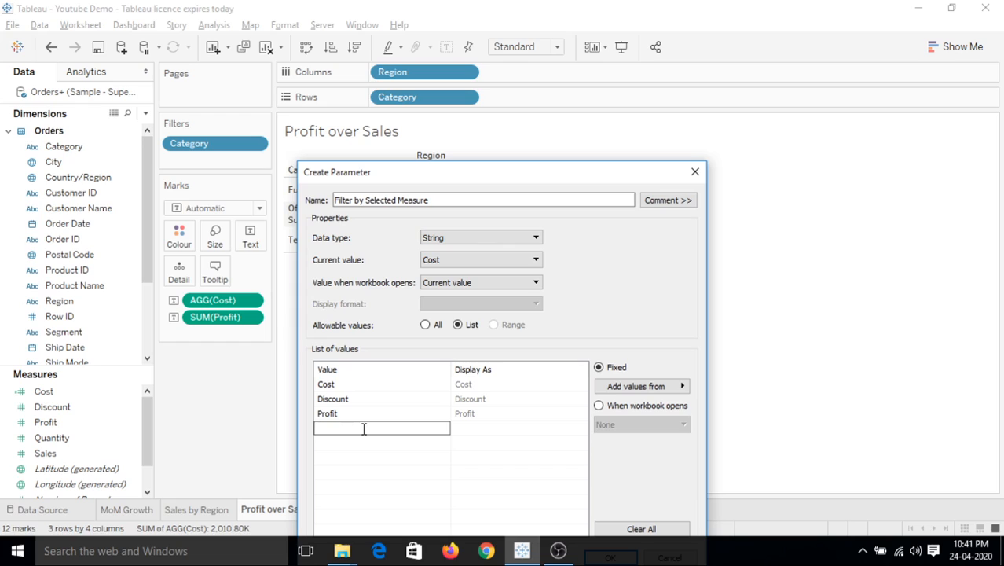
pyautogui.write('Quantity')
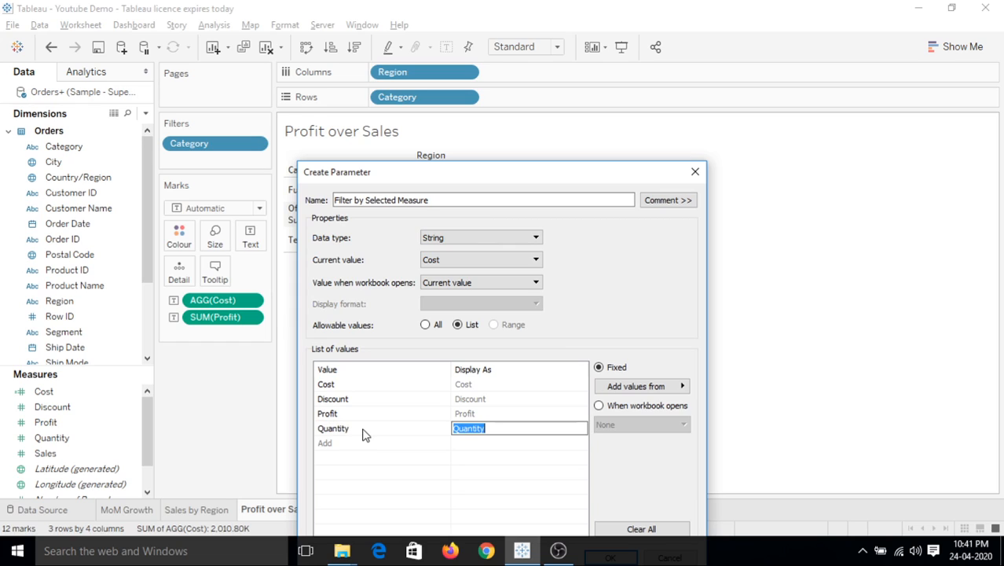
pyautogui.write('S')
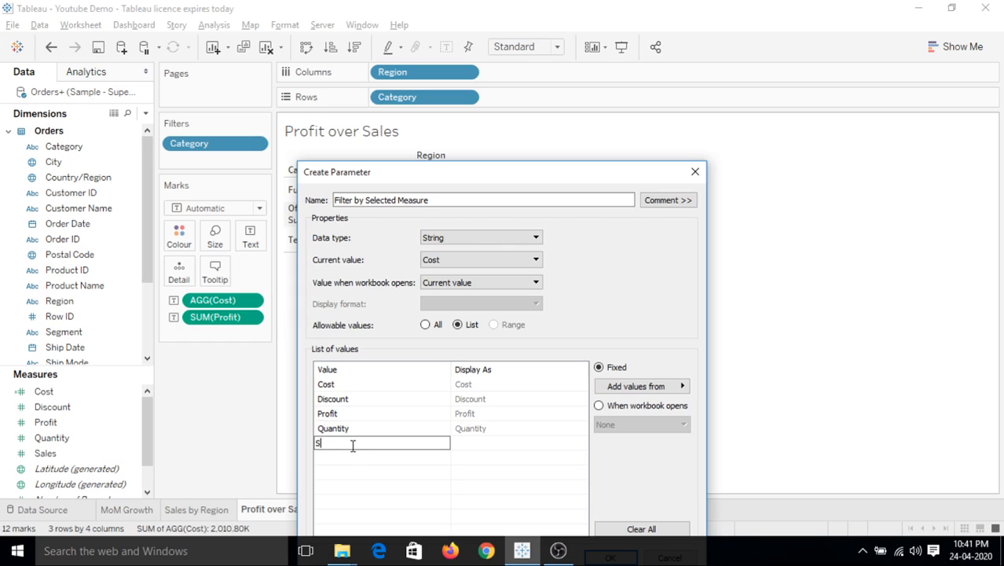
pyautogui.write('Sales')
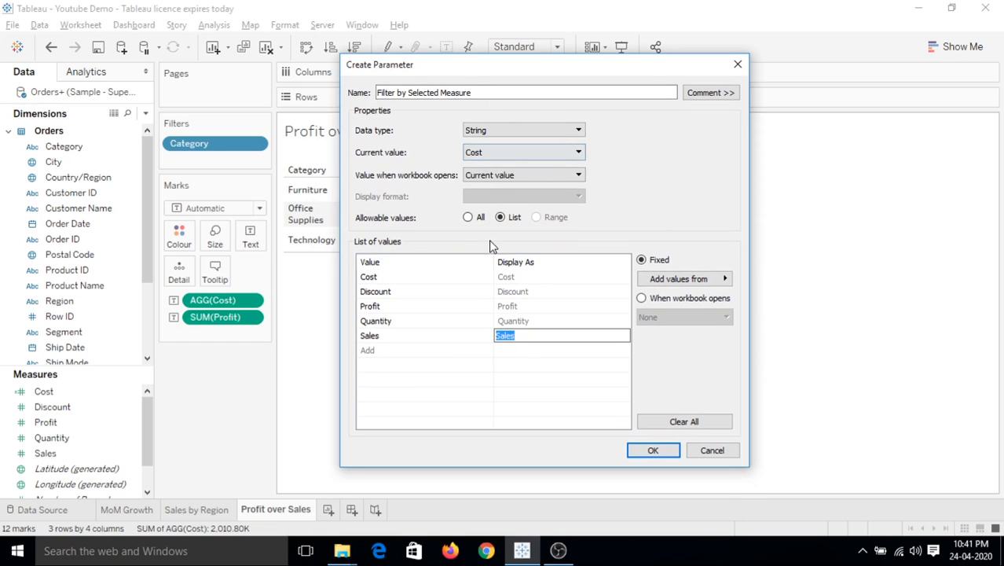
# - Create the parameter and show its control on the Profit over Sales sheet
pyautogui.click(652, 450)
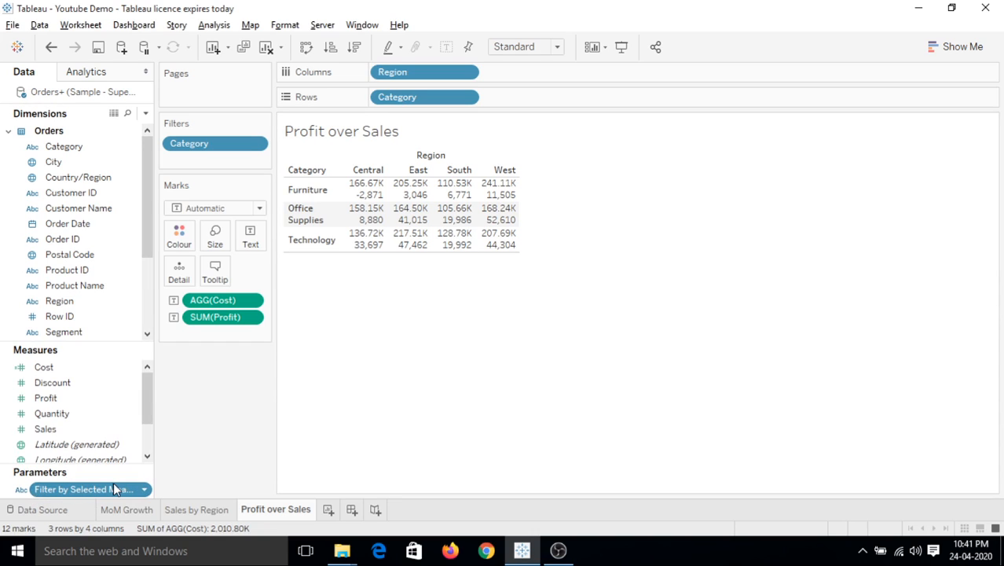
pyautogui.rightClick(84, 489)
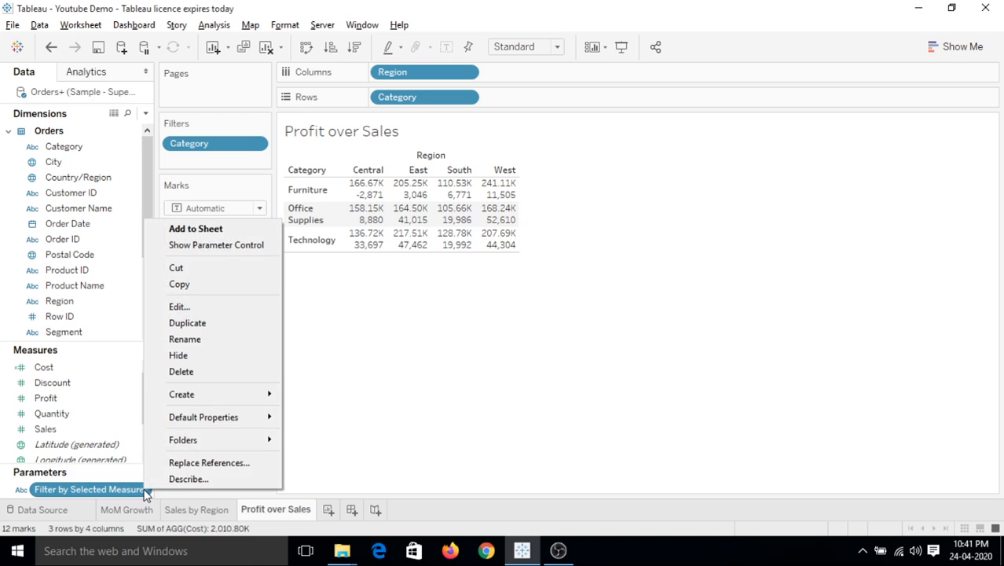
pyautogui.moveTo(217, 245)
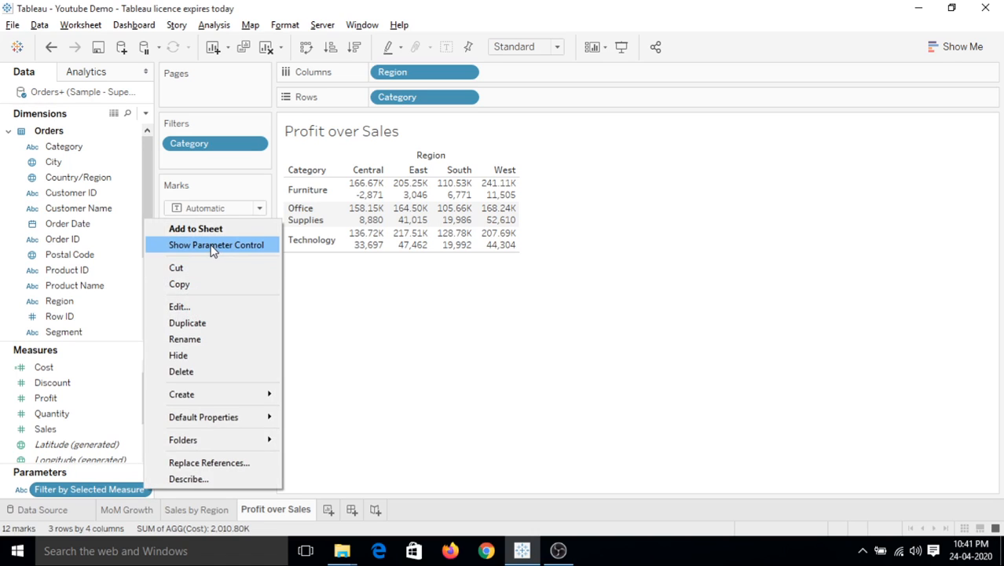
pyautogui.click(217, 245)
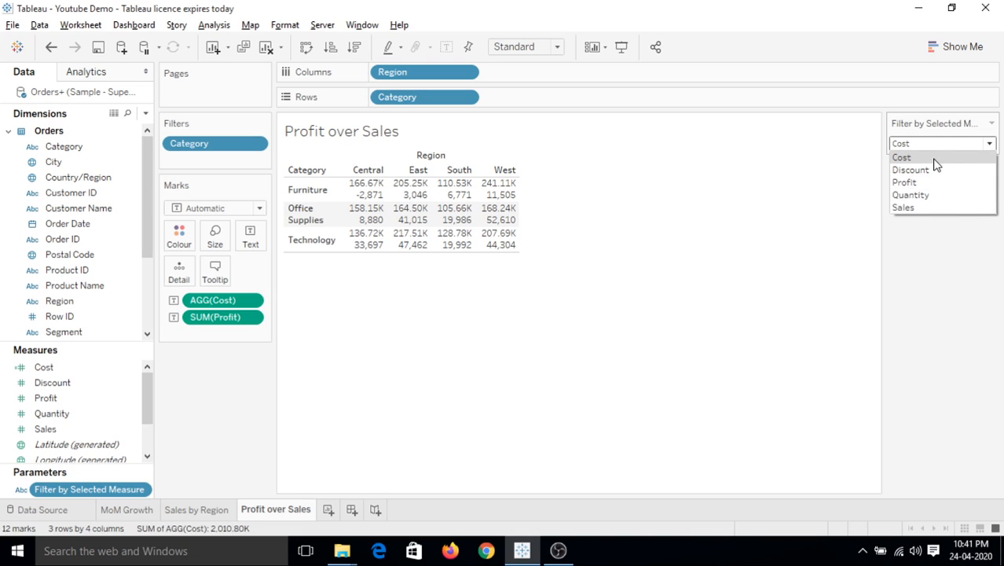
pyautogui.moveTo(935, 182)
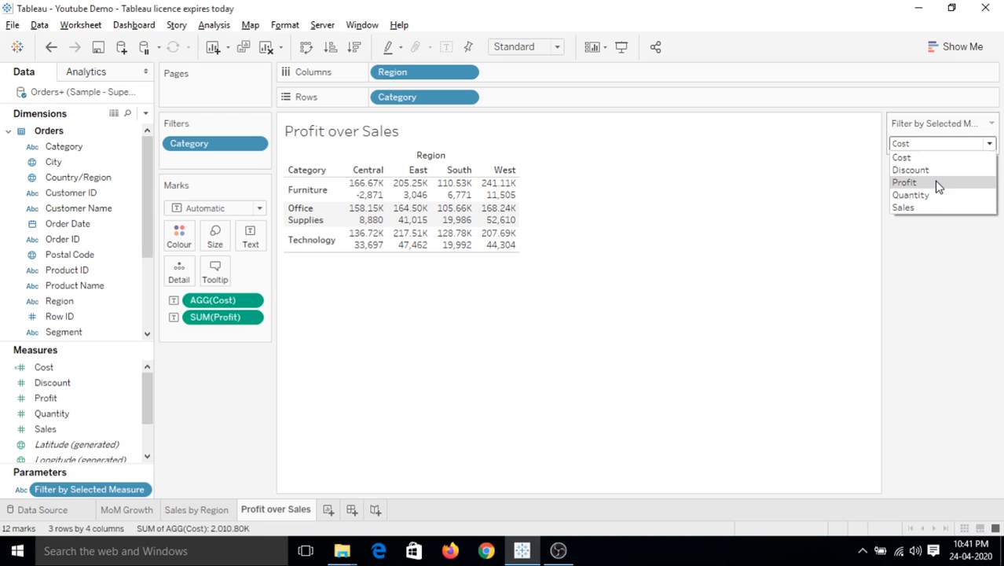
pyautogui.moveTo(940, 157)
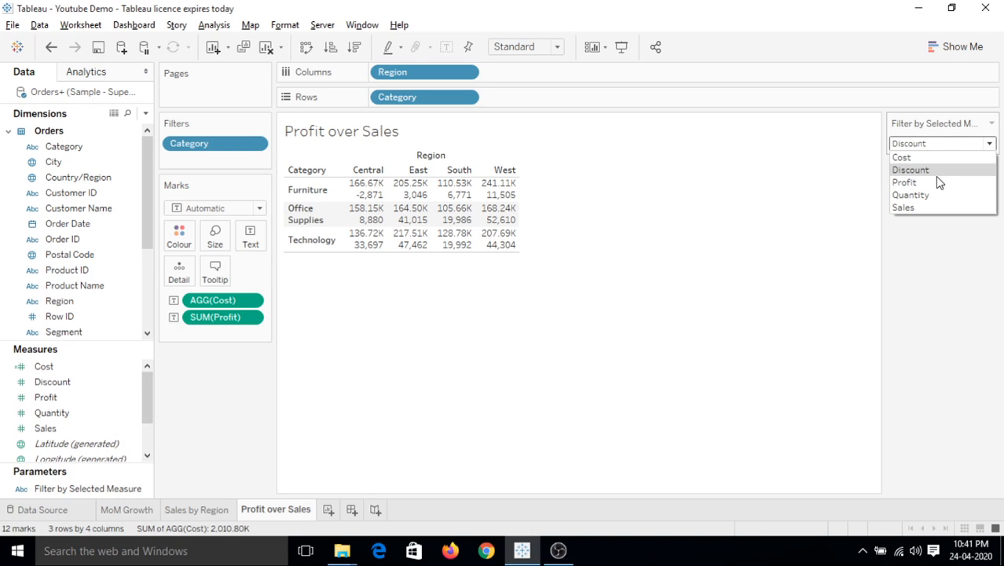
pyautogui.click(905, 182)
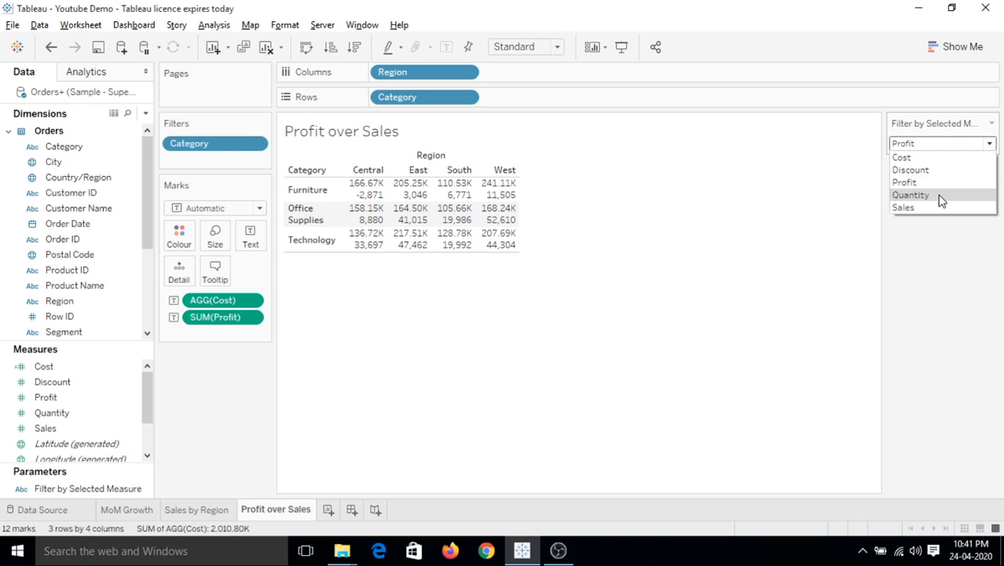
pyautogui.click(902, 157)
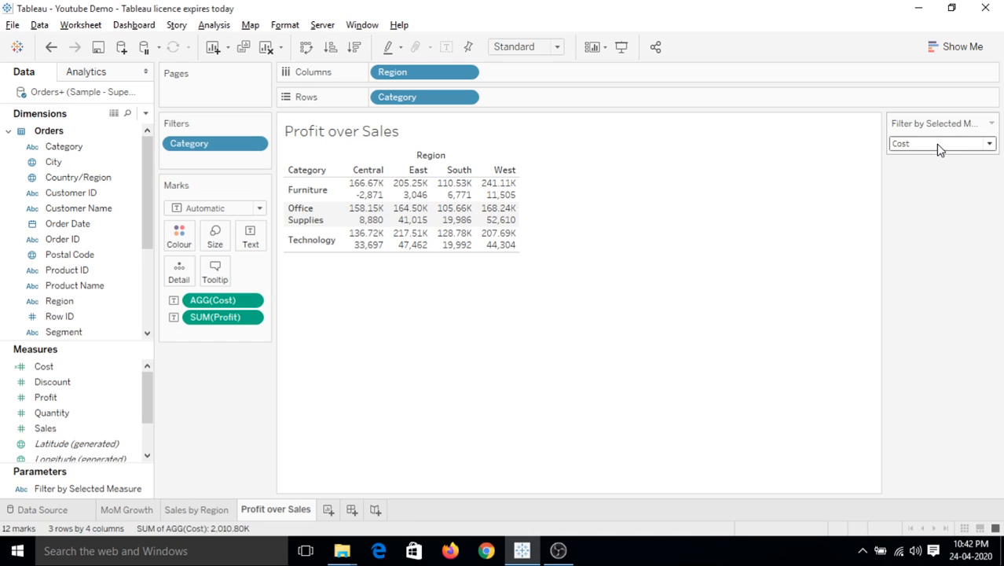
pyautogui.moveTo(799, 178)
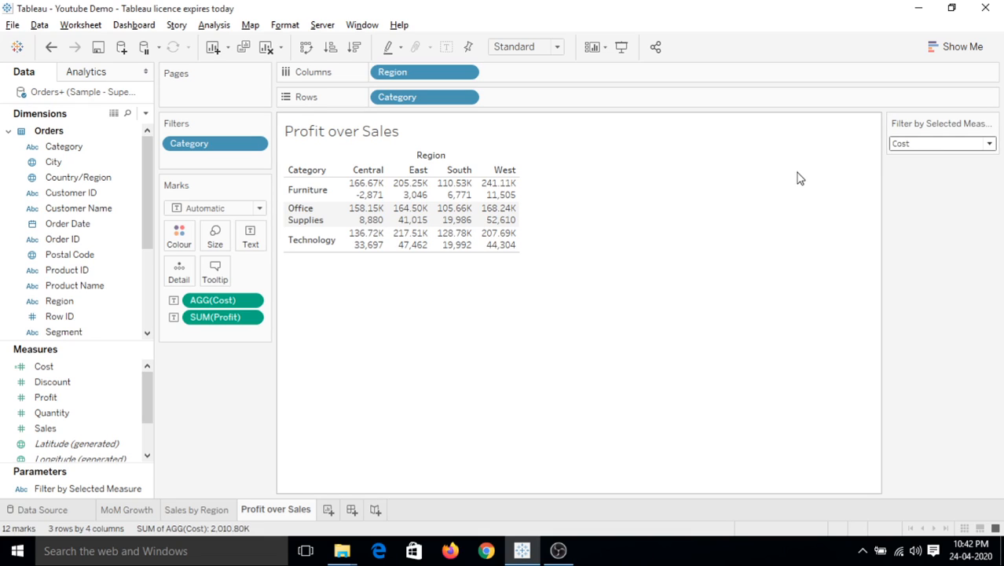